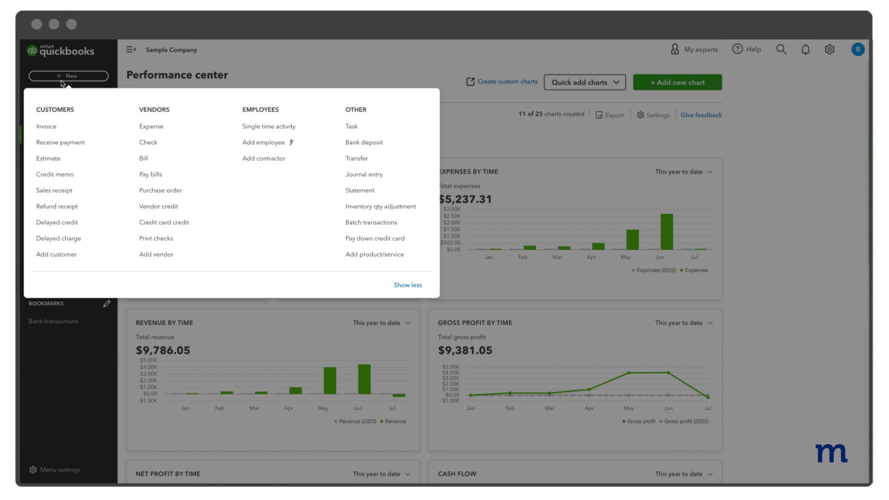
Step: Start a new blank credit memo from the + New menu
{"action": "left_click", "coordinate": [54, 174]}
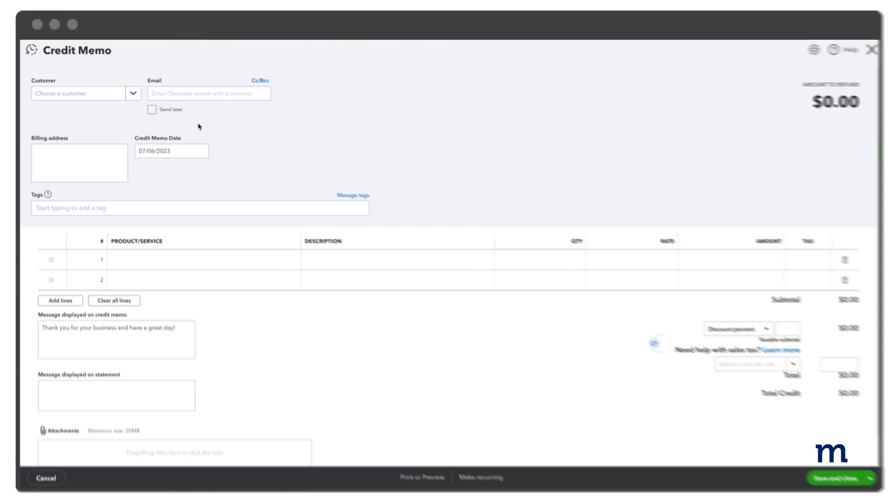
Step: Enter Weiskopf Consulting as customer with one Design:Design line, qty 1, rate 75, totaling $75
{"action": "left_click", "coordinate": [85, 92]}
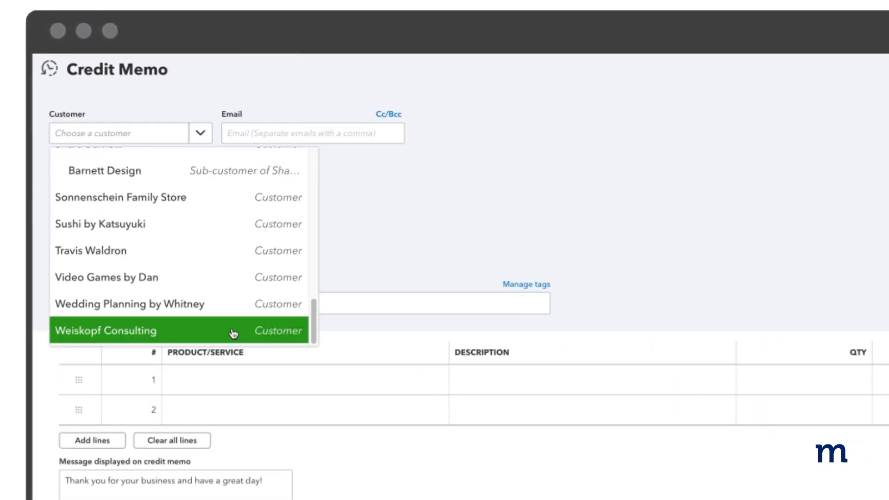
{"action": "left_click", "coordinate": [105, 331]}
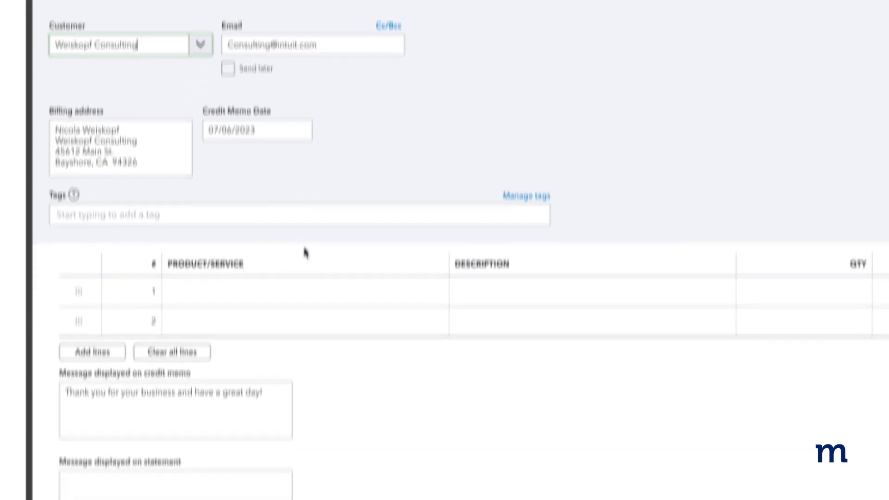
{"action": "scroll", "scroll_direction": "down", "scroll_amount": 3}
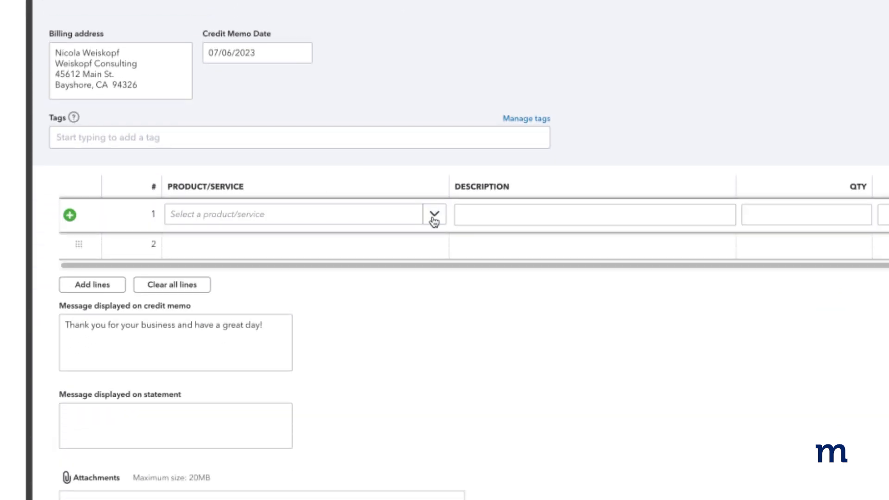
{"action": "left_click", "coordinate": [434, 214]}
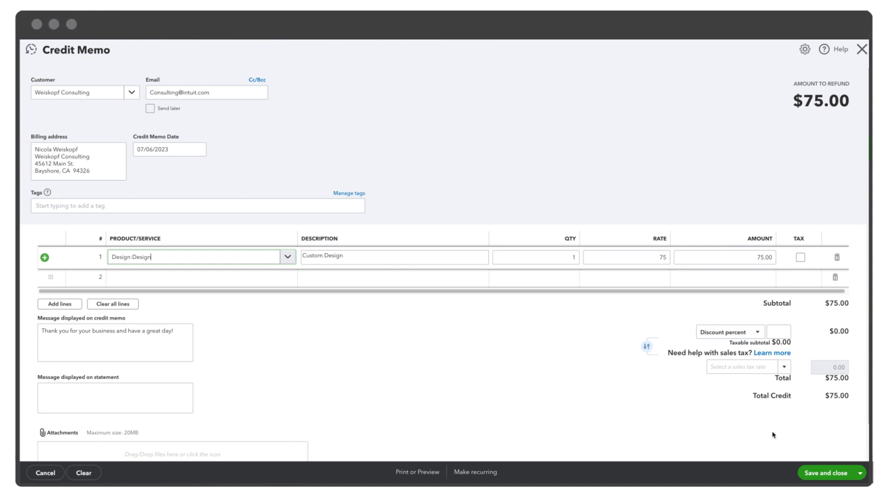
{"action": "left_click", "coordinate": [862, 473]}
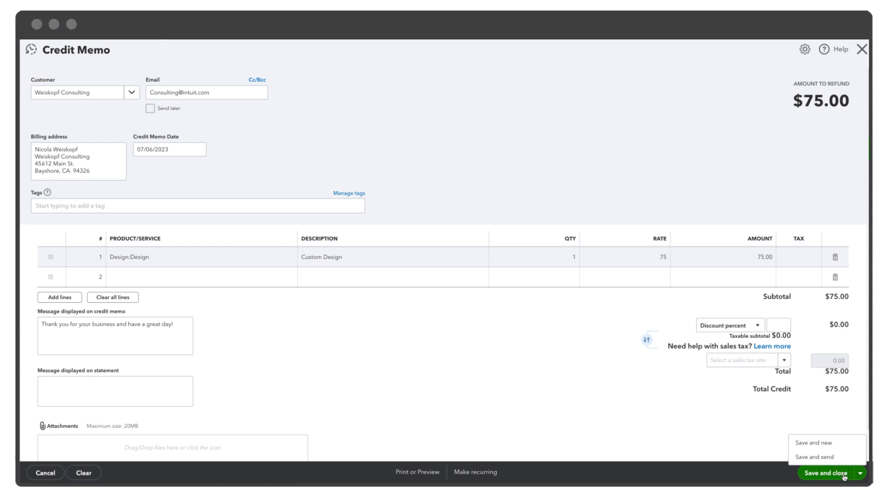
Step: Save the $75 credit memo and view it as unapplied in Weiskopf Consulting's transactions
{"action": "left_click", "coordinate": [825, 473]}
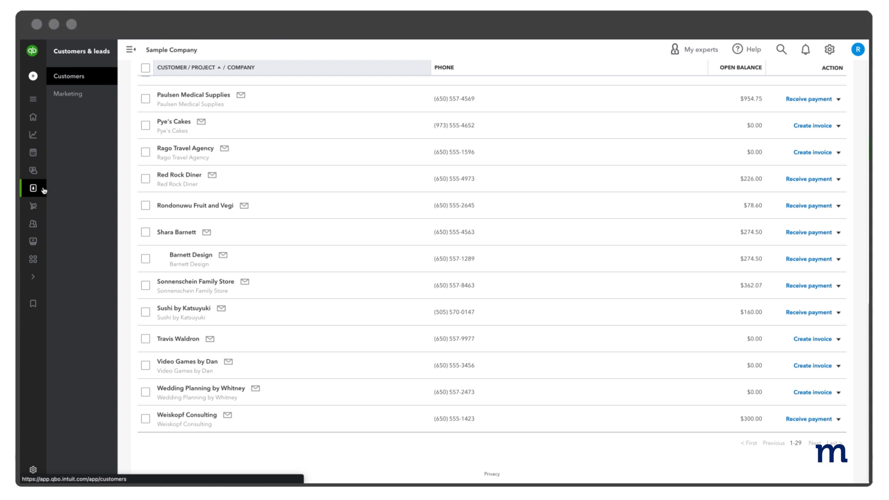
{"action": "left_click", "coordinate": [187, 415]}
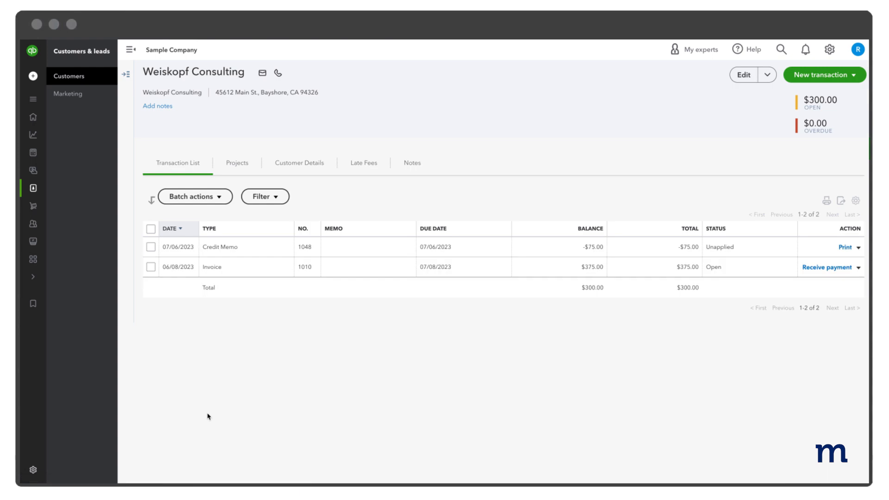
{"action": "mouse_move", "coordinate": [757, 269]}
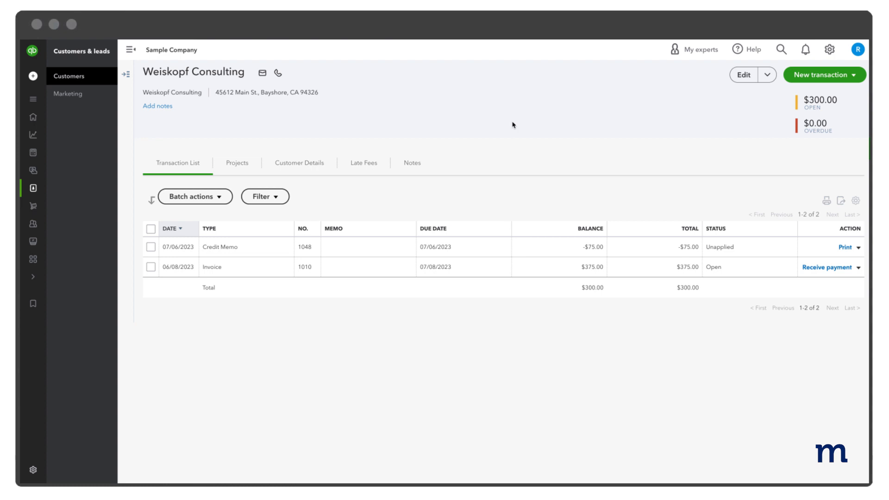
{"action": "mouse_move", "coordinate": [409, 125]}
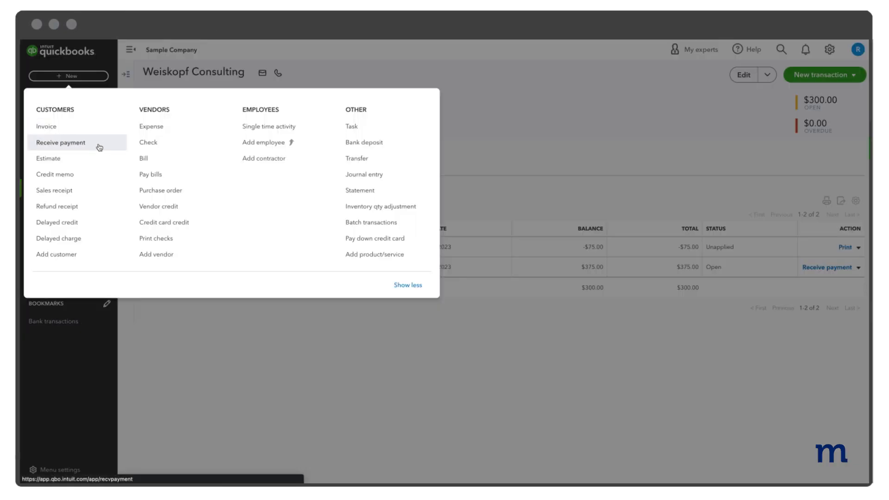
Step: Record a zero-dollar payment applying credit memo 1048's $75 to invoice 1010
{"action": "left_click", "coordinate": [61, 143]}
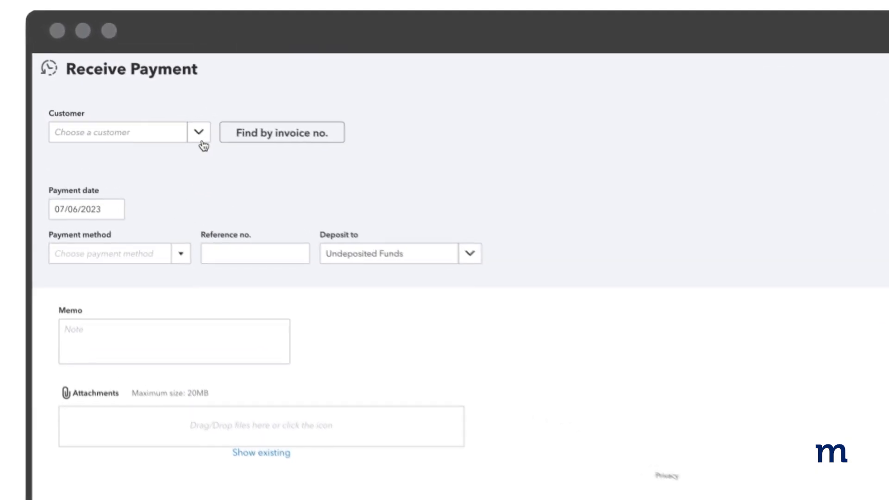
{"action": "left_click", "coordinate": [199, 132]}
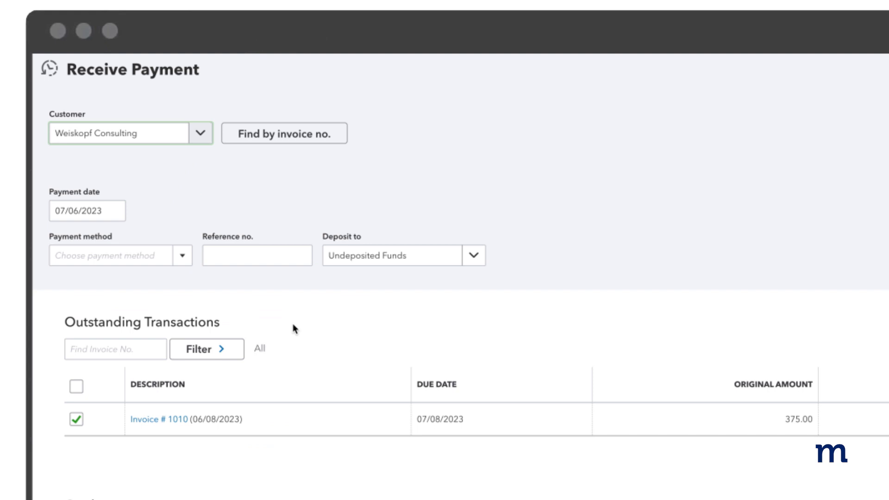
{"action": "scroll", "scroll_direction": "down", "scroll_amount": 3}
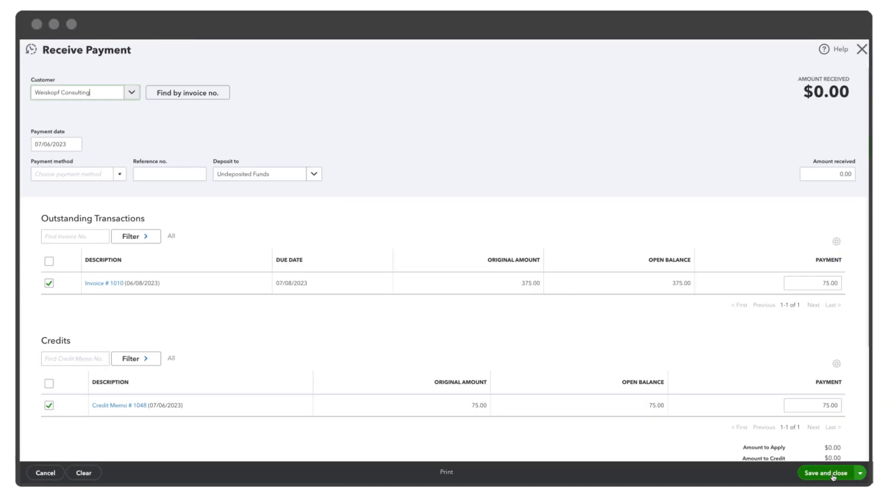
{"action": "left_click", "coordinate": [825, 472]}
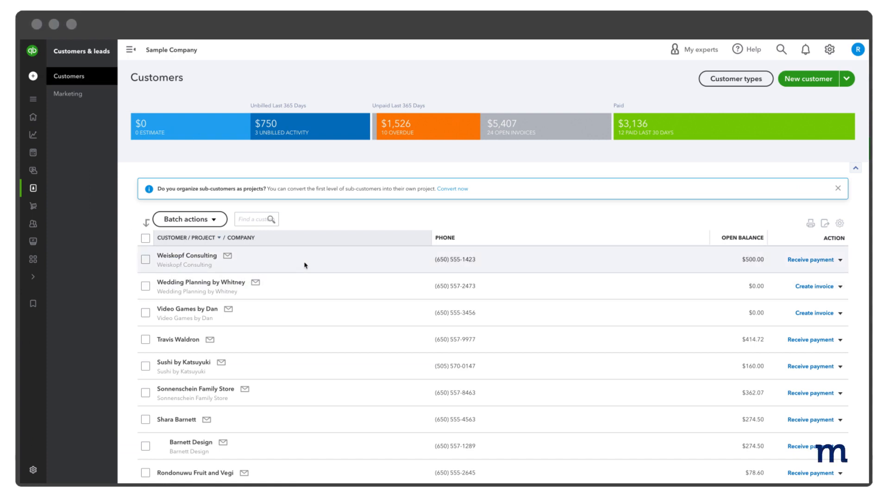
Step: Start another Weiskopf payment and direct $350 to Invoice 1039 instead of Invoice 1010
{"action": "left_click", "coordinate": [187, 255]}
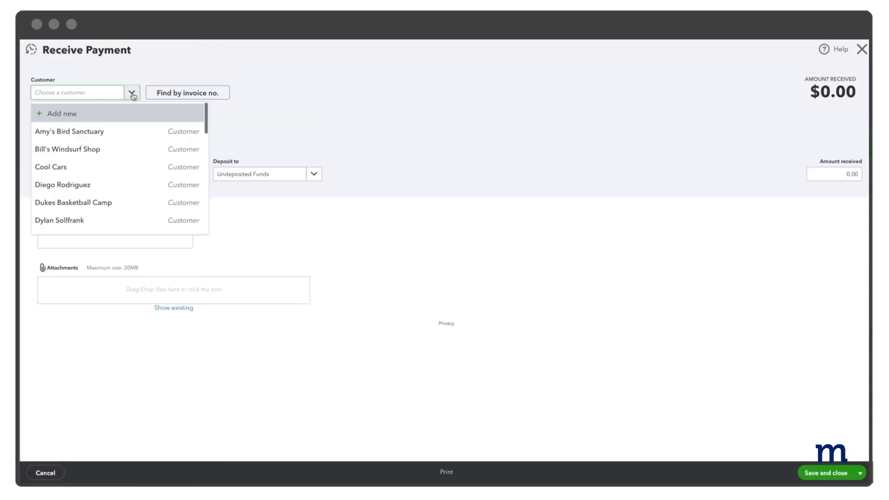
{"action": "scroll", "scroll_direction": "down", "scroll_amount": 3}
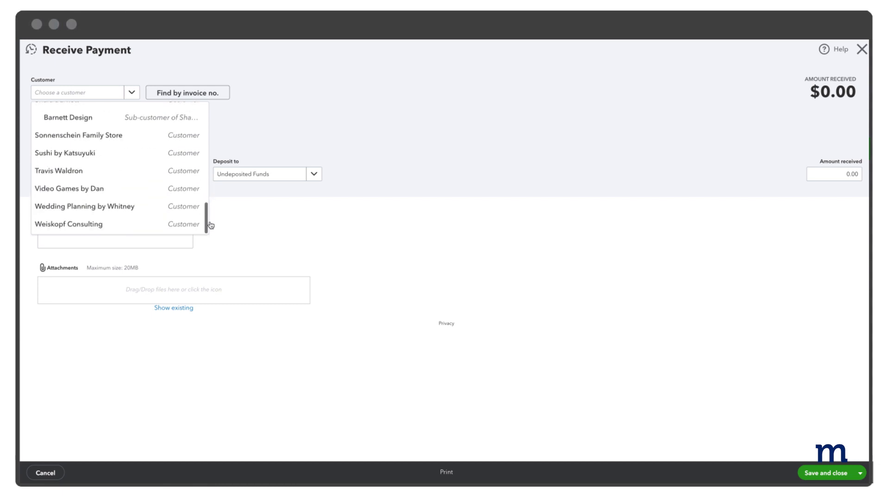
{"action": "left_click", "coordinate": [69, 223]}
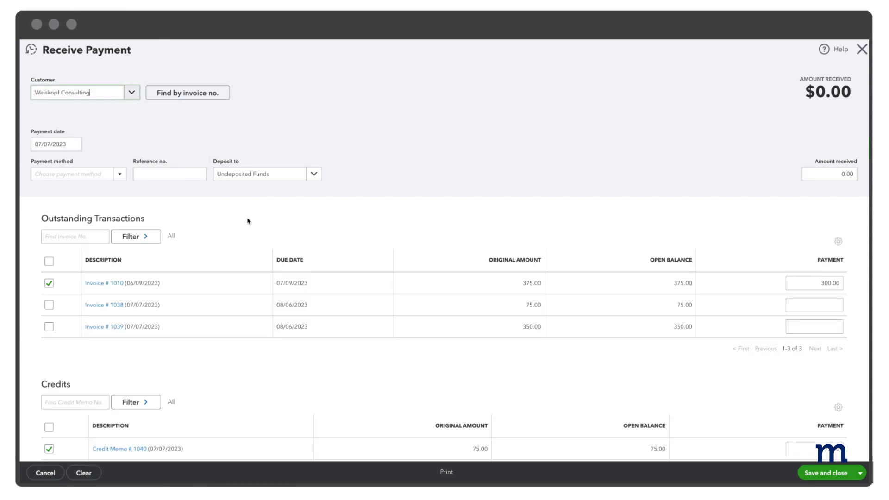
{"action": "scroll", "scroll_direction": "down", "scroll_amount": 3}
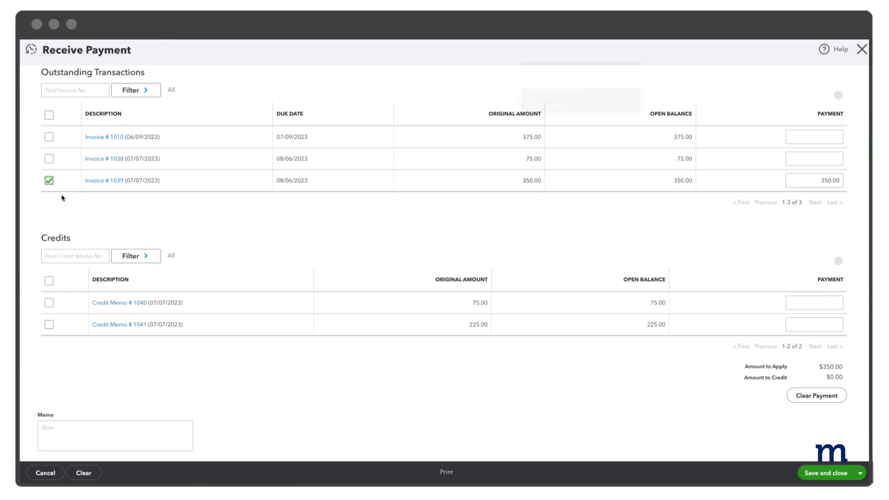
Step: Apply Credit Memo 1041's $225 to Invoice 1039 and save the zero-dollar payment
{"action": "left_click", "coordinate": [49, 324]}
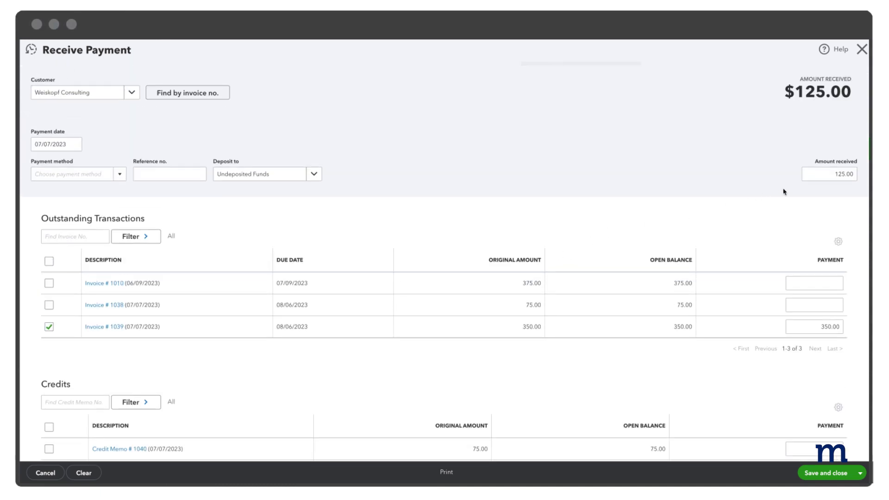
{"action": "left_click", "coordinate": [828, 173]}
{"action": "type", "text": "0"}
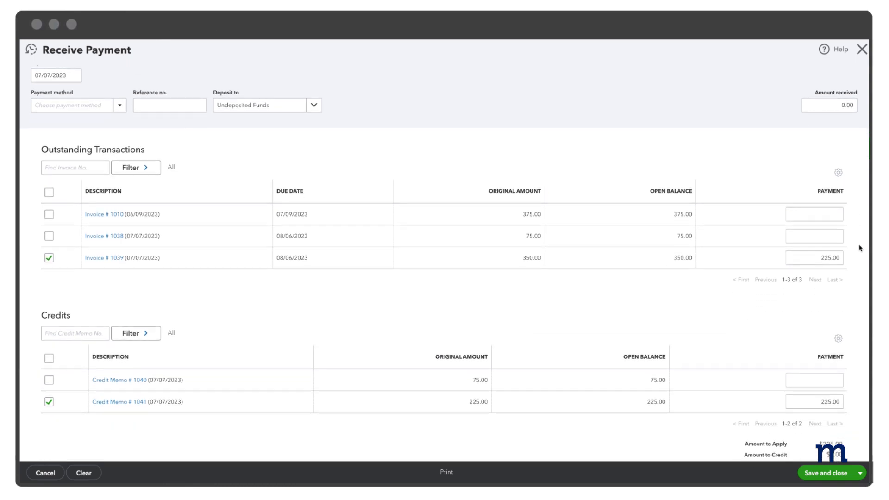
{"action": "scroll", "scroll_direction": "down", "scroll_amount": 3}
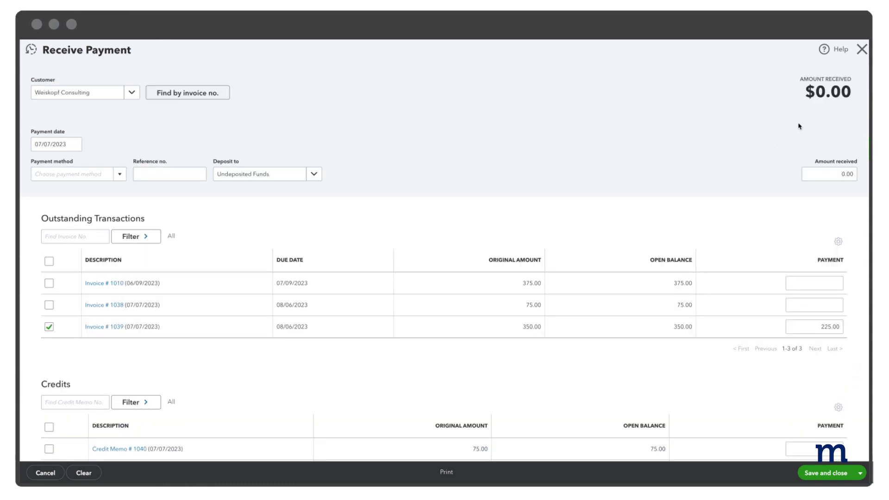
{"action": "mouse_move", "coordinate": [799, 127]}
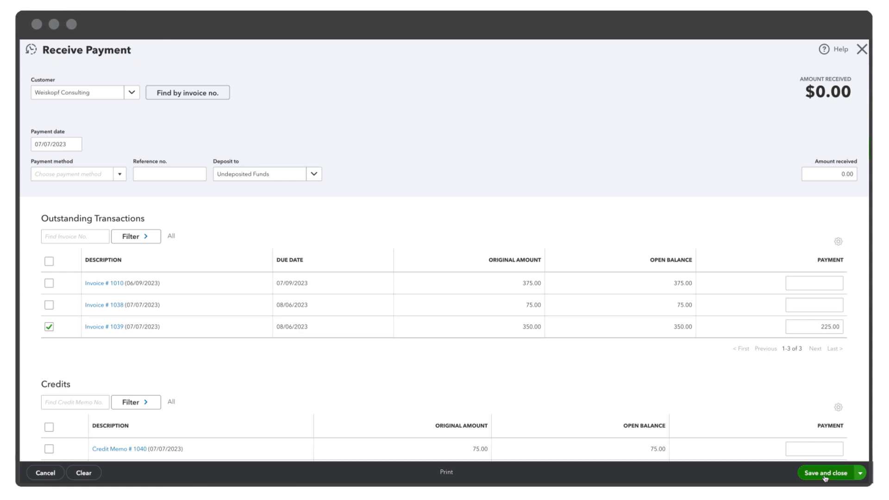
{"action": "left_click", "coordinate": [827, 472]}
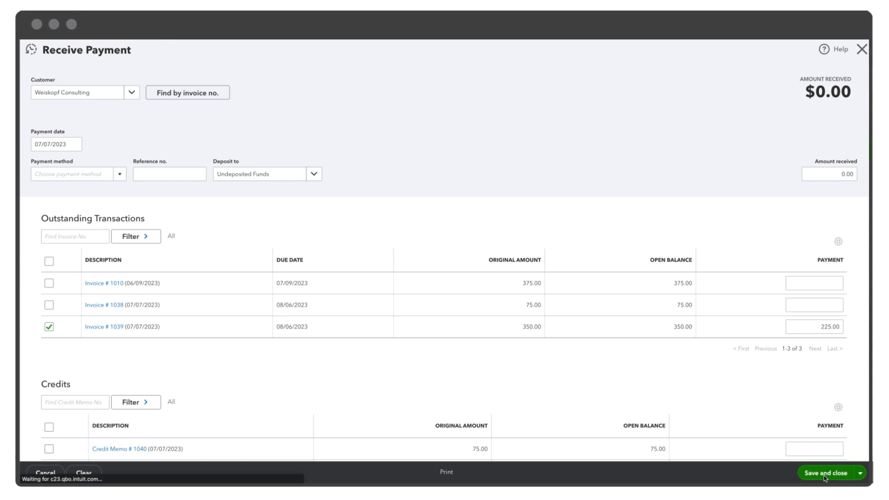
{"action": "left_click", "coordinate": [827, 473]}
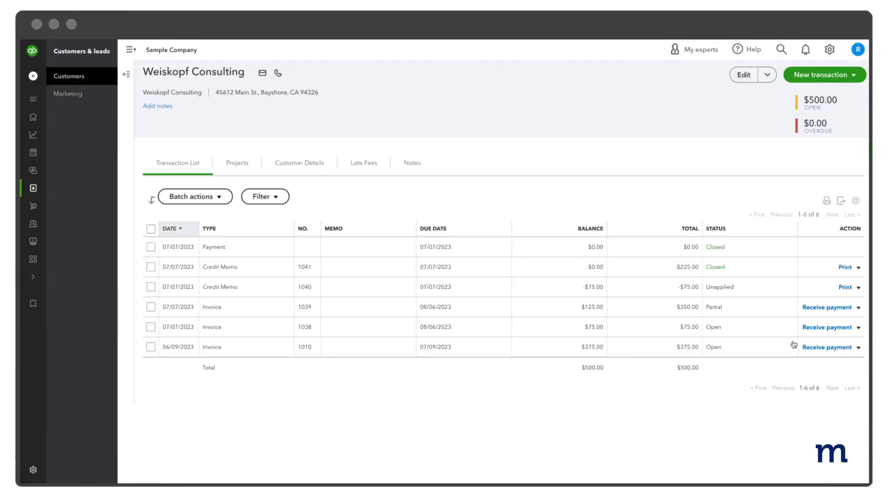
{"action": "mouse_move", "coordinate": [751, 267]}
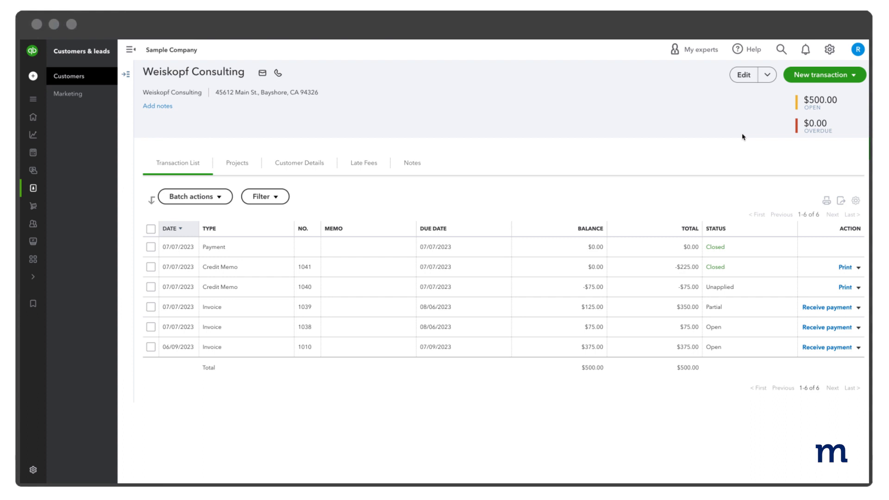
{"action": "mouse_move", "coordinate": [719, 110]}
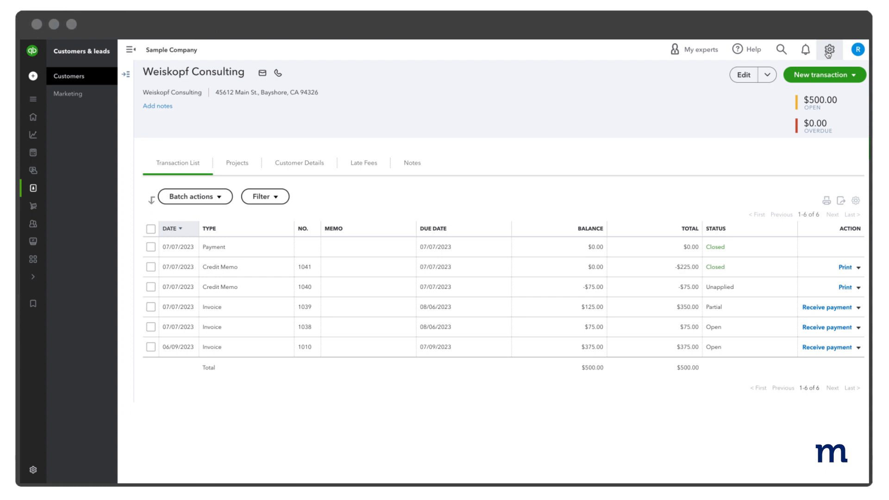
Step: Reach the Advanced section of the company's Account and settings
{"action": "left_click", "coordinate": [828, 50]}
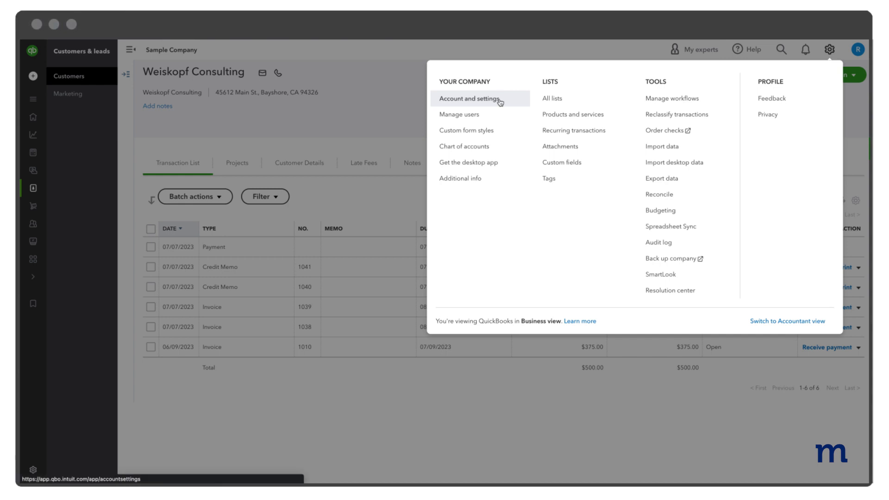
{"action": "left_click", "coordinate": [469, 98]}
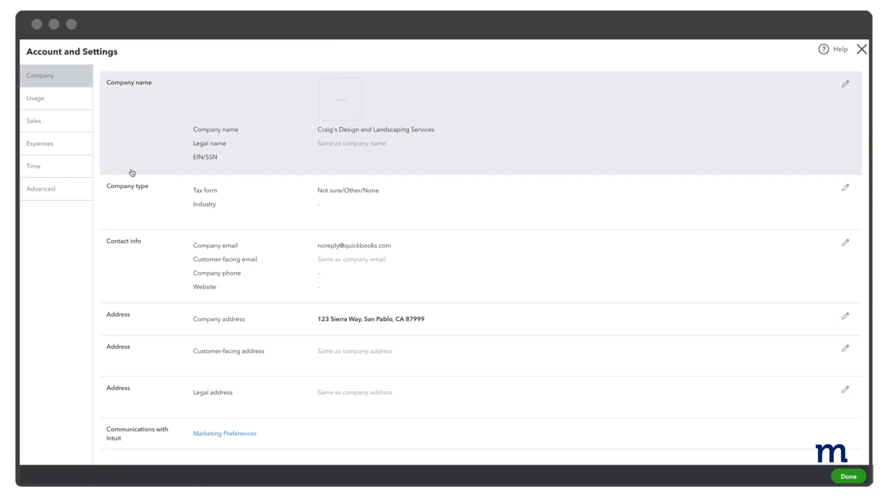
{"action": "left_click", "coordinate": [39, 189]}
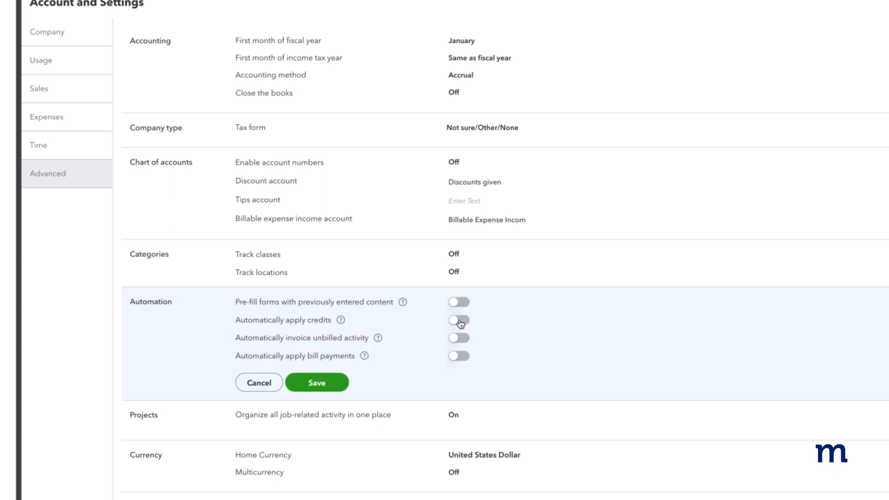
Step: Turn on Automatically apply credits, save it, and return to Weiskopf Consulting's page
{"action": "left_click", "coordinate": [459, 319]}
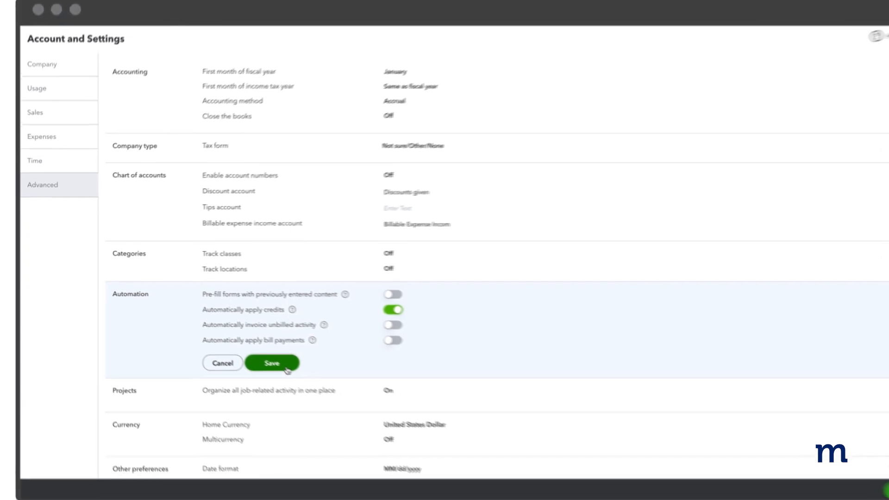
{"action": "left_click", "coordinate": [271, 363]}
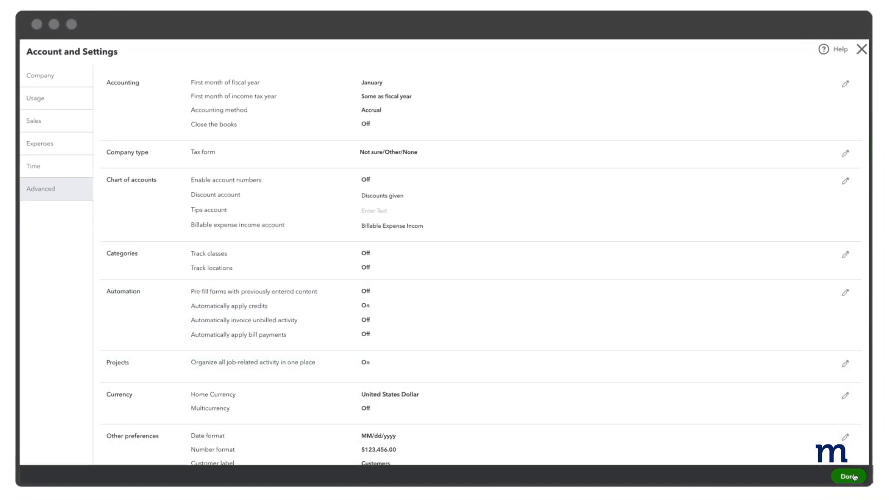
{"action": "left_click", "coordinate": [849, 476]}
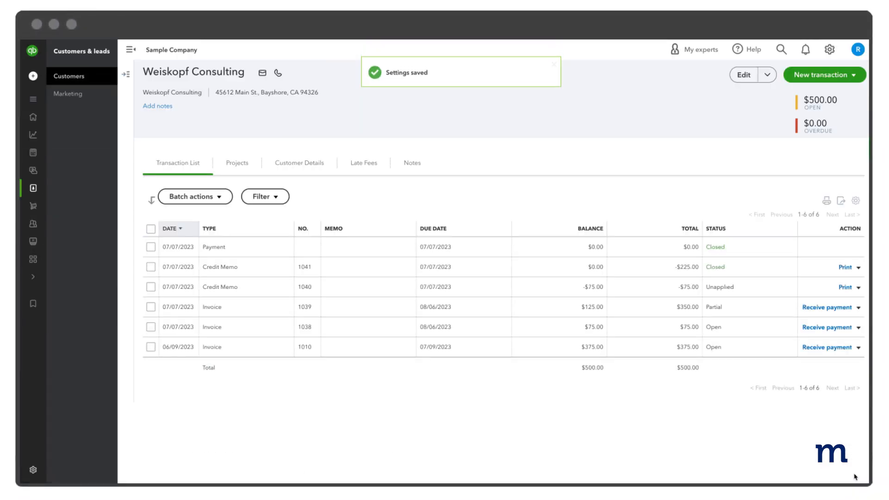